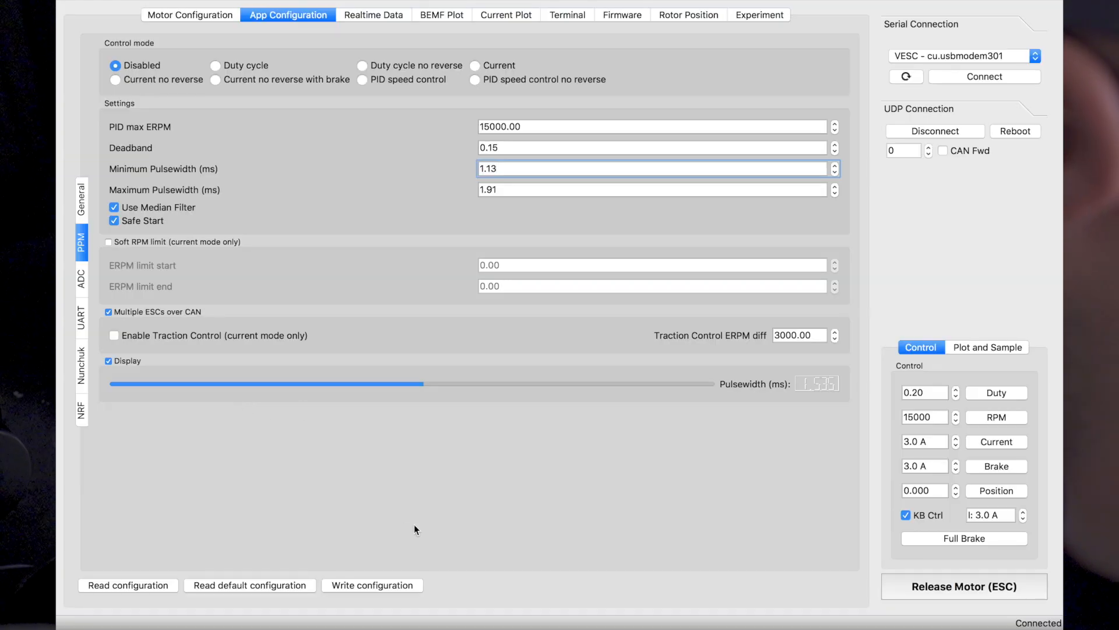
Write the PPM configuration with 1.13 ms minimum and 1.91 ms maximum pulsewidth to the VESC
{"action": "left_click", "coordinate": [372, 584]}
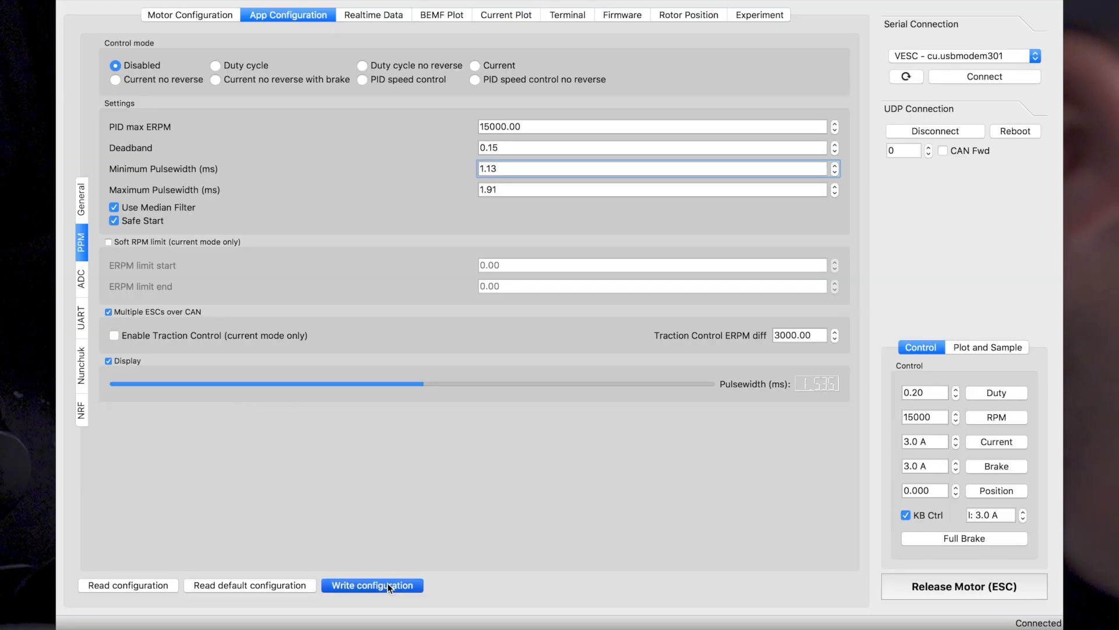
{"action": "left_click", "coordinate": [372, 584]}
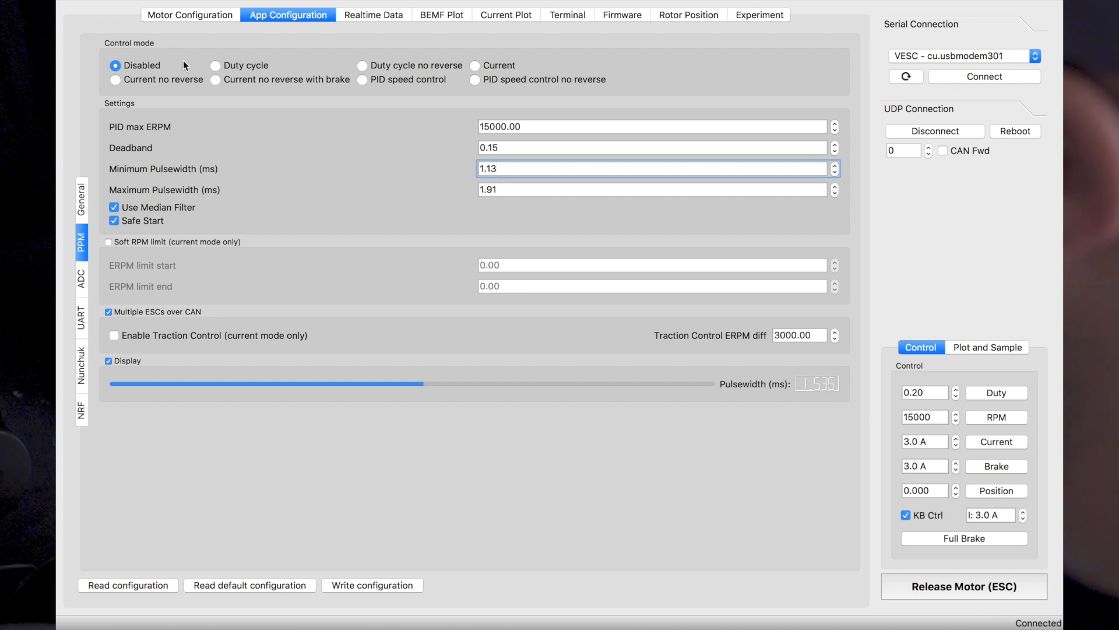
{"action": "mouse_move", "coordinate": [218, 84]}
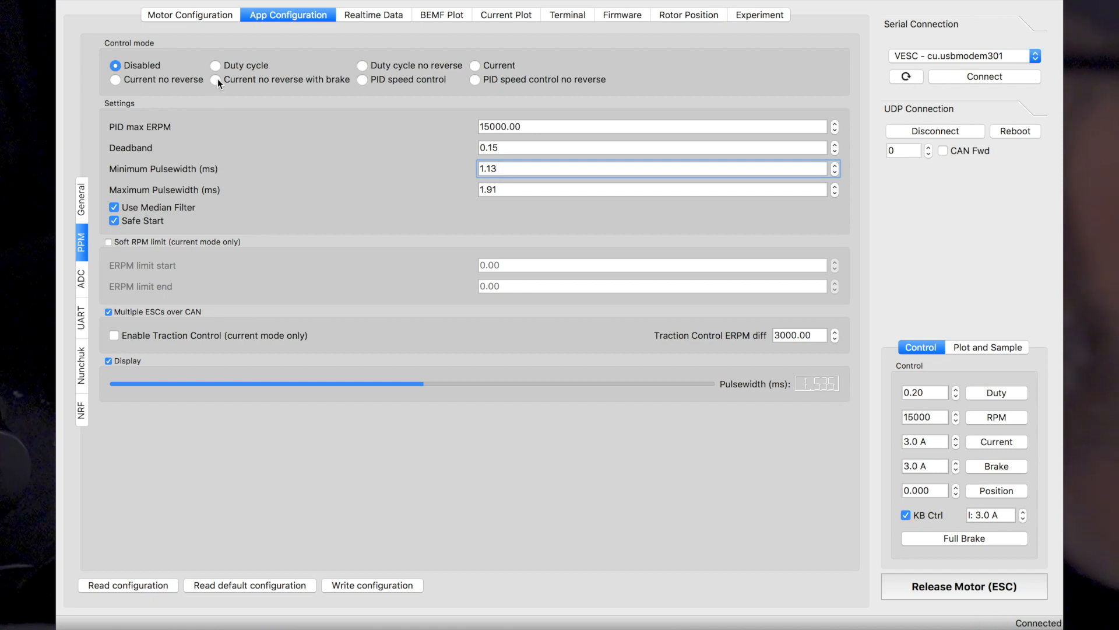
Select 'Current no reverse with brake' as the PPM control mode, replacing Disabled
{"action": "left_click", "coordinate": [215, 79]}
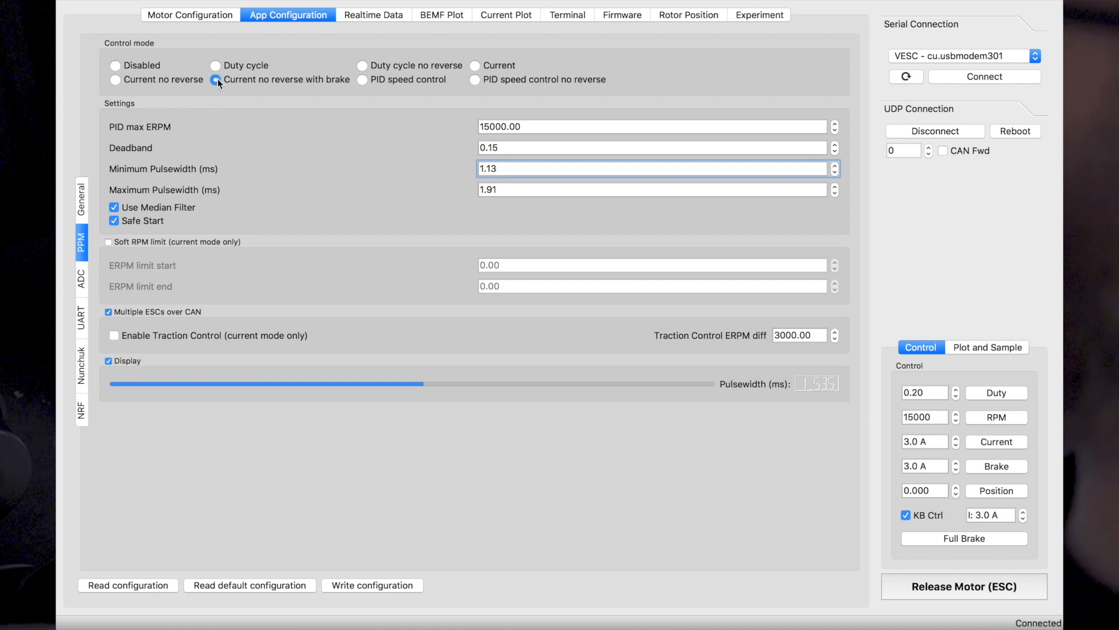